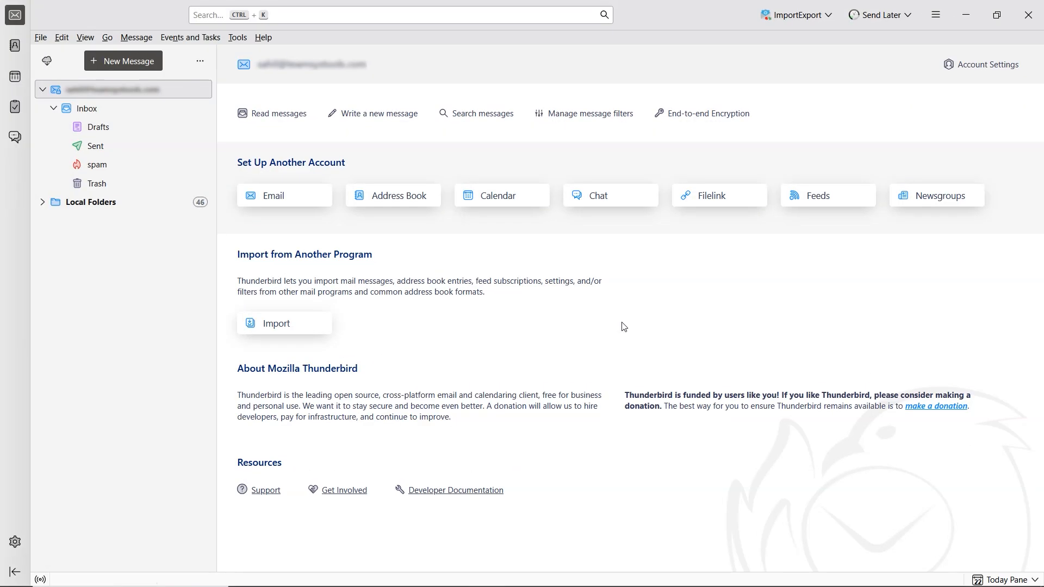
Reach the mail account's settings via Tools > Account Settings.
left_click(237, 37)
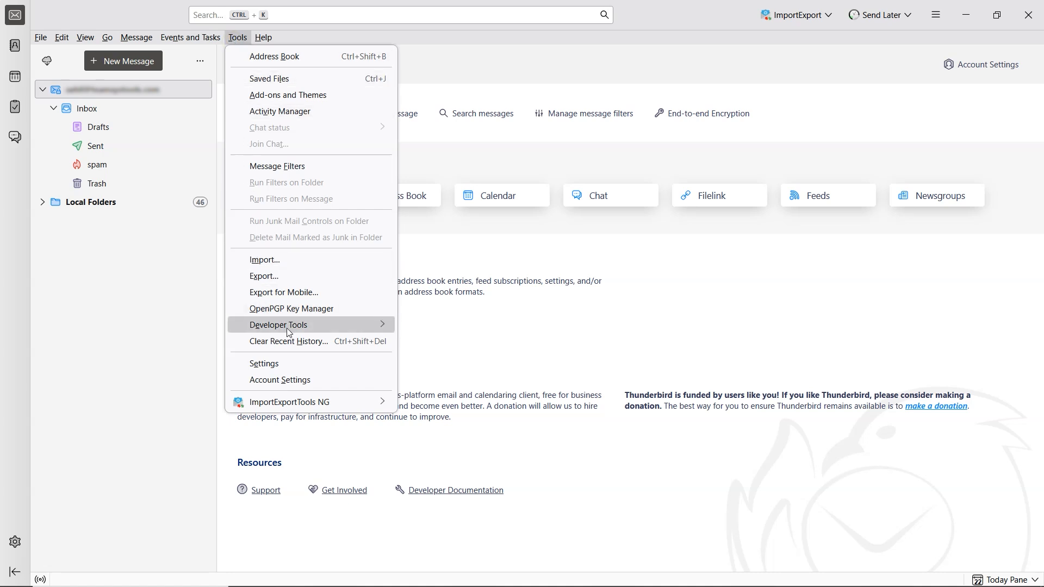
left_click(280, 379)
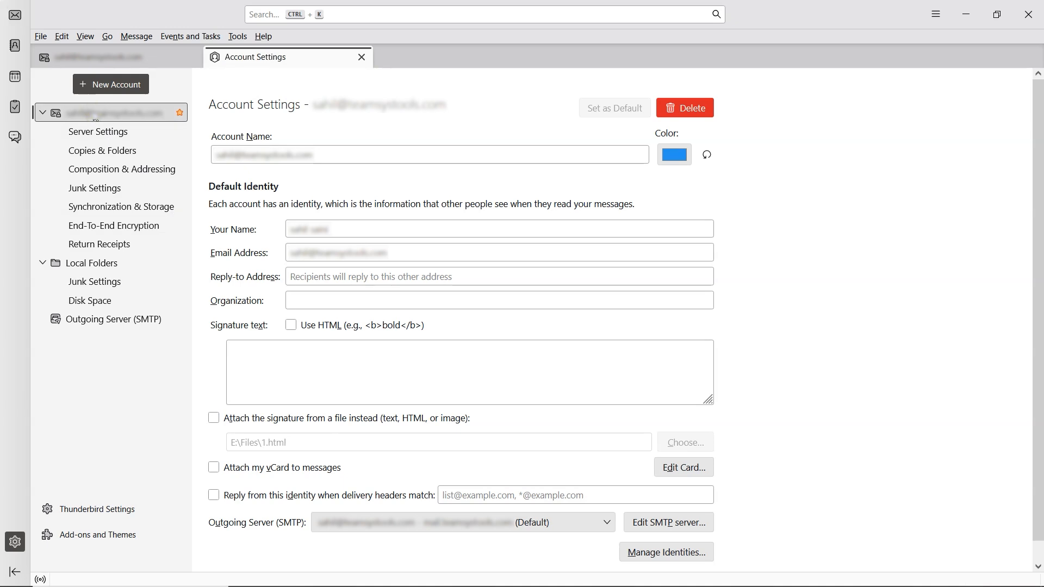
mouse_move(251, 333)
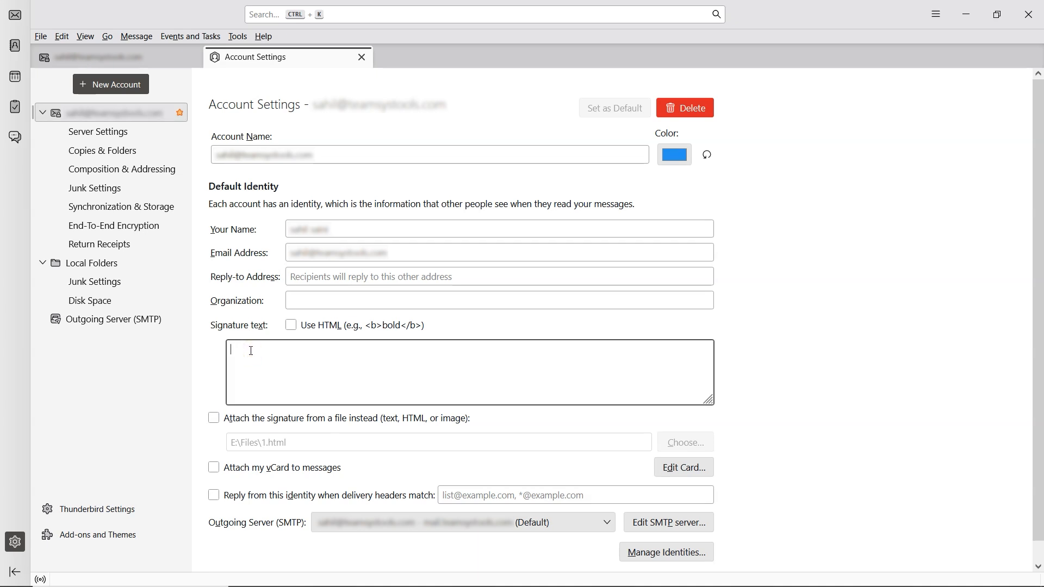
Enter 'Mr. Smith' as signature text, enable 'Use HTML', then clear the text.
type("Mr.")
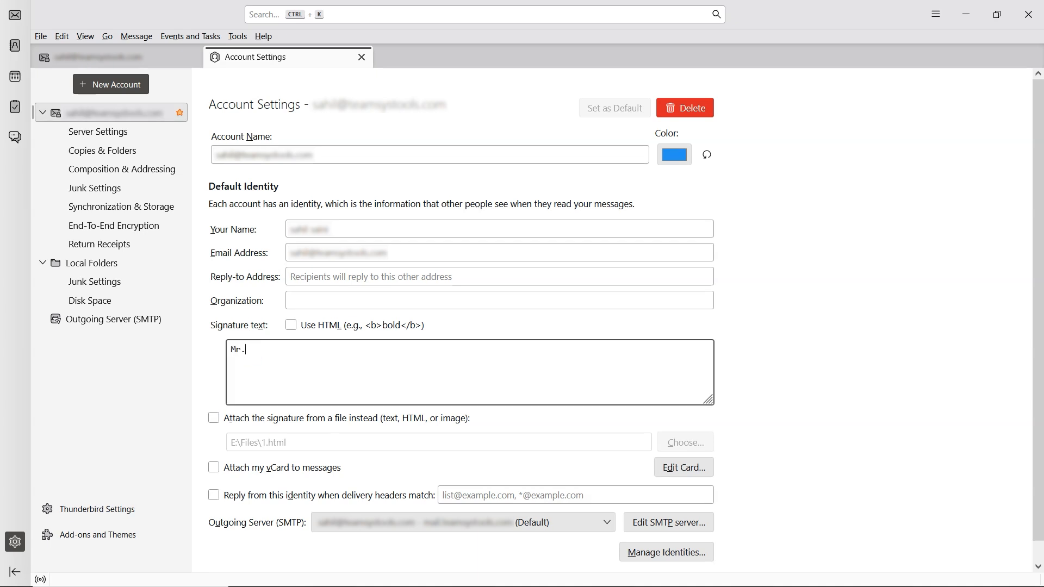
type("Smith")
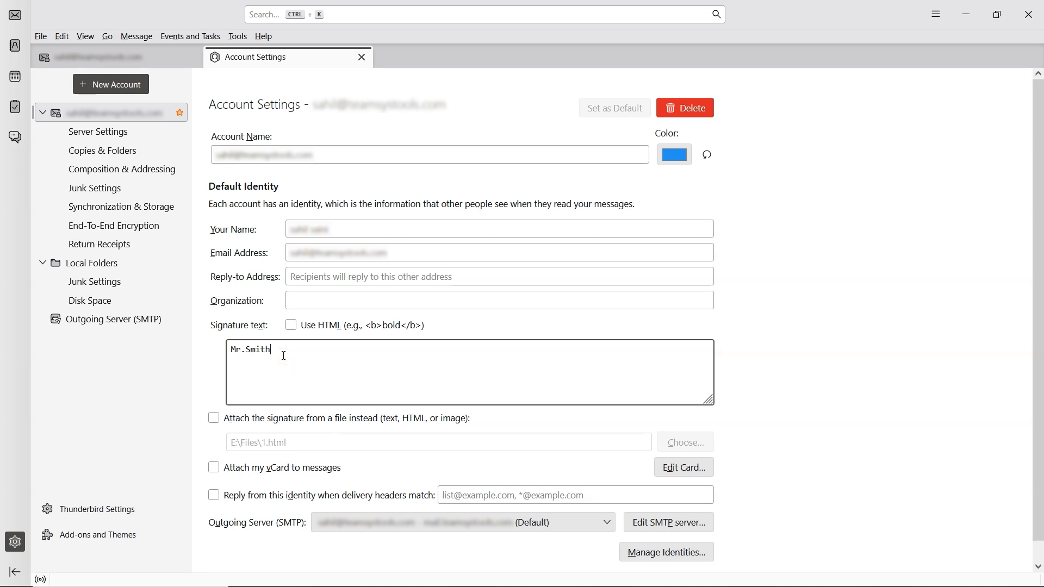
left_click(290, 325)
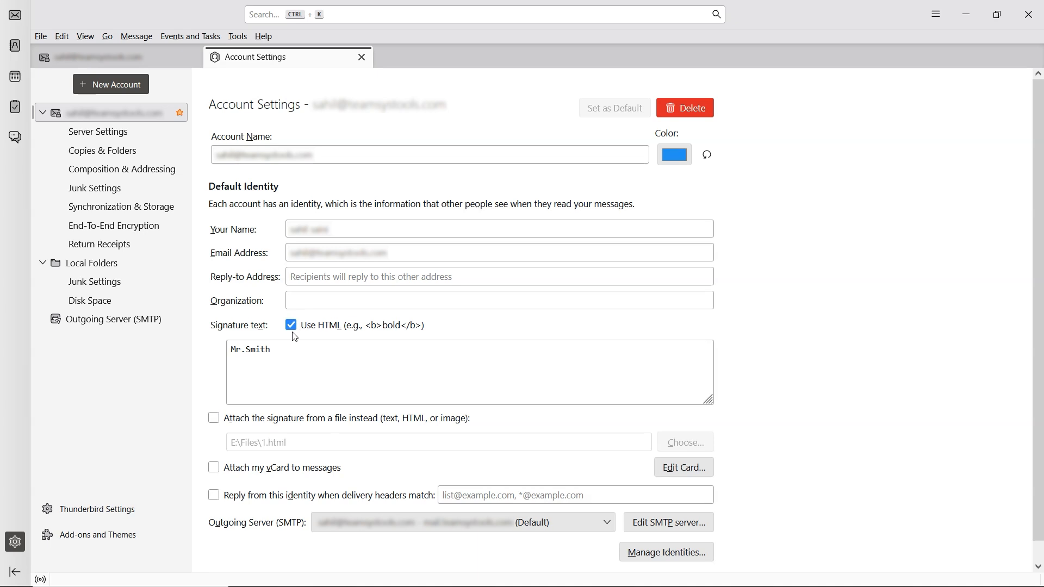
left_click(291, 349)
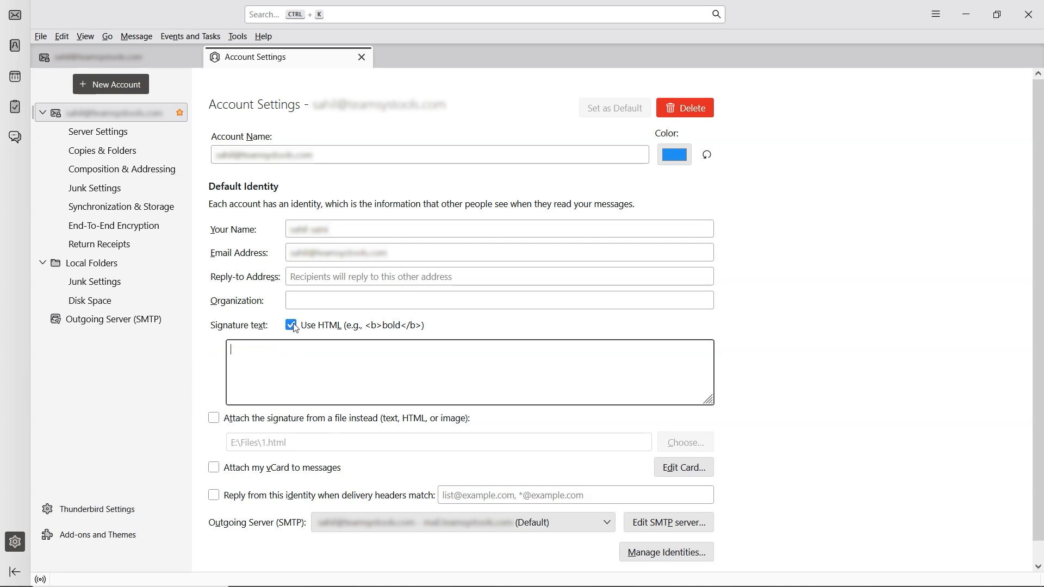
Untick 'Use HTML', enable 'Attach the signature from a file', and browse for the file.
left_click(290, 325)
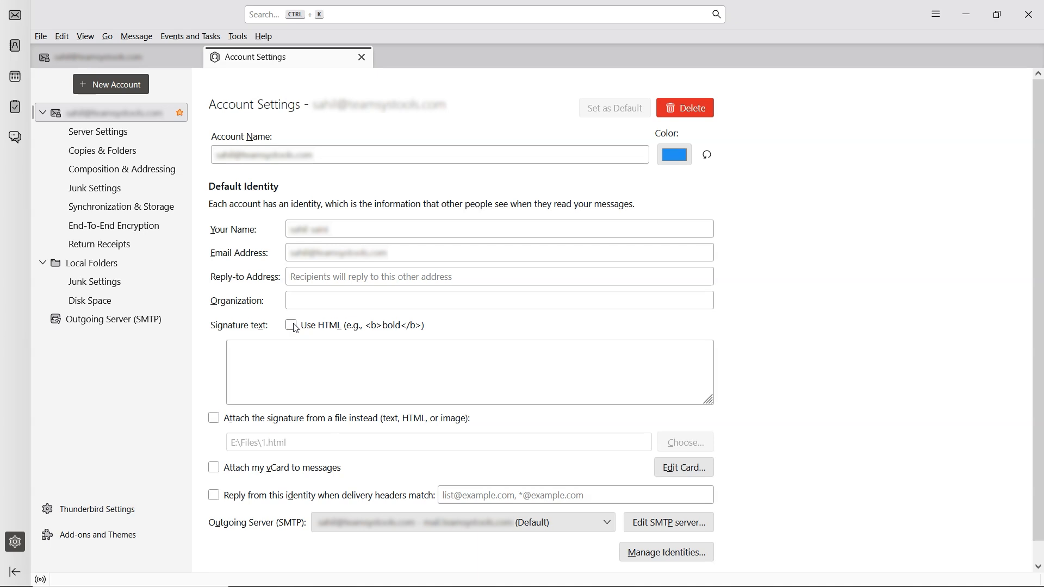
left_click(214, 417)
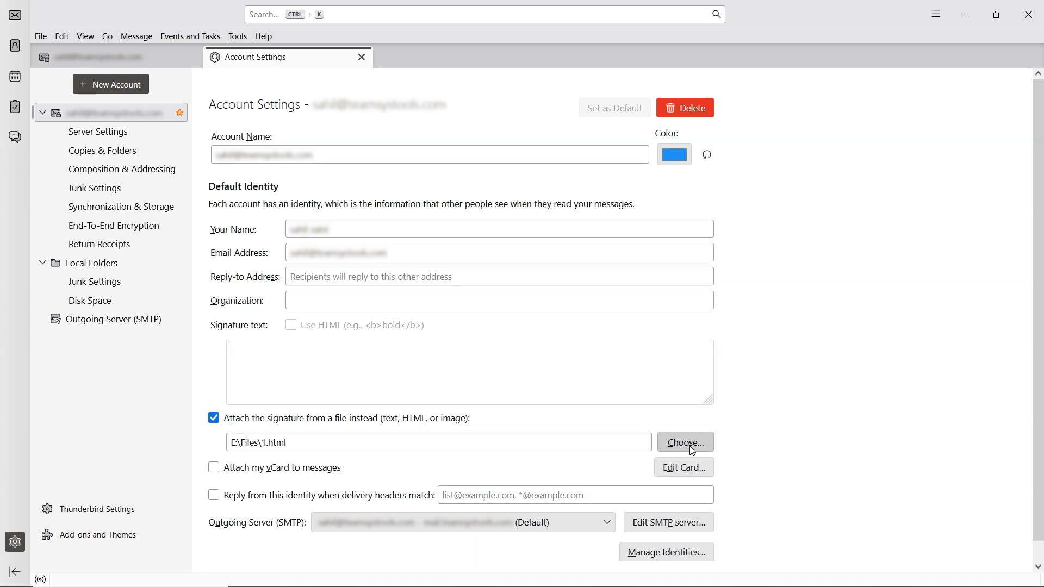
left_click(684, 442)
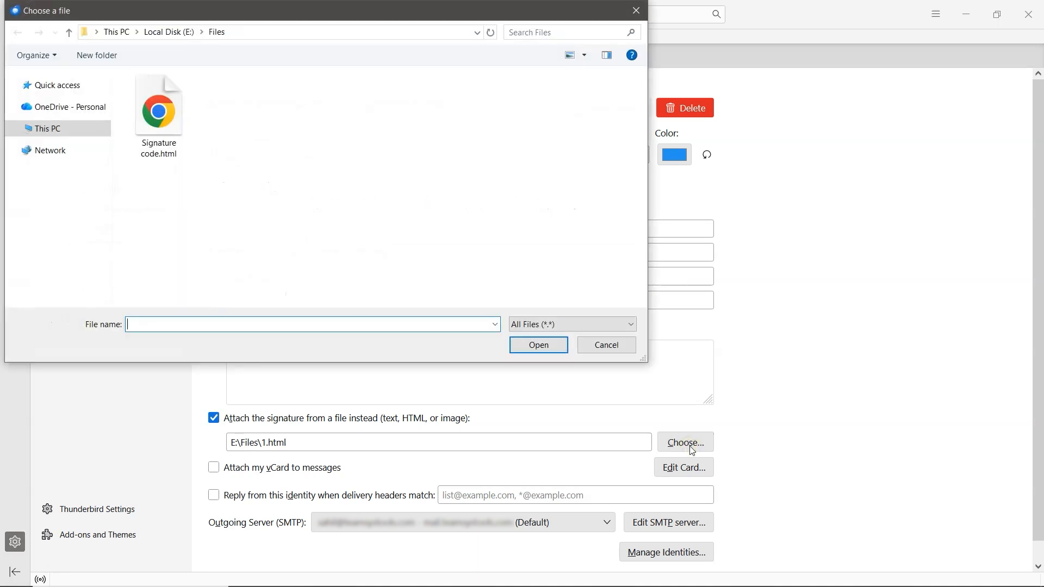
Select Signature code.html and preview it in Google Chrome via Open with.
left_click(158, 107)
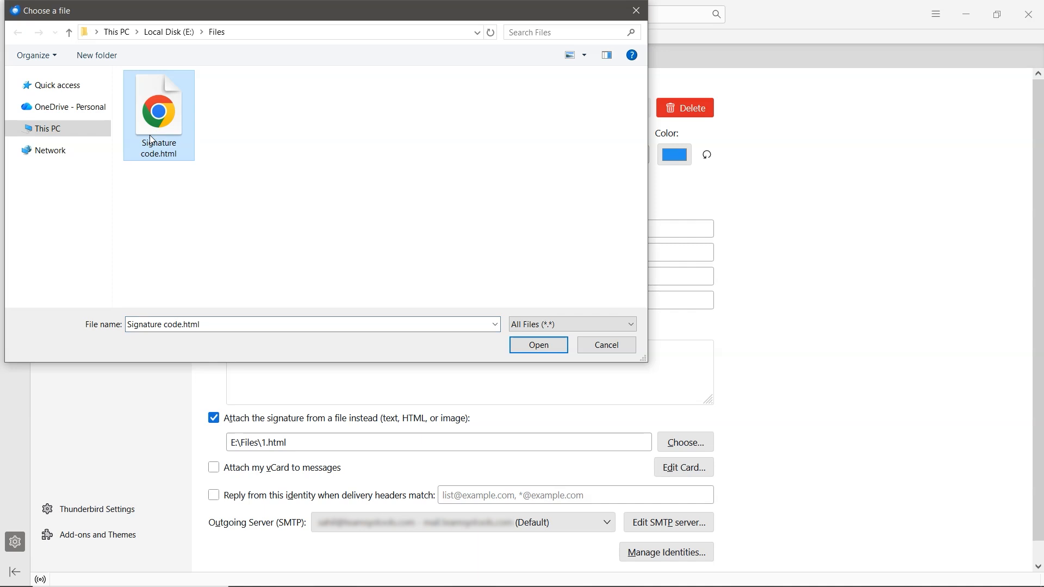
right_click(159, 106)
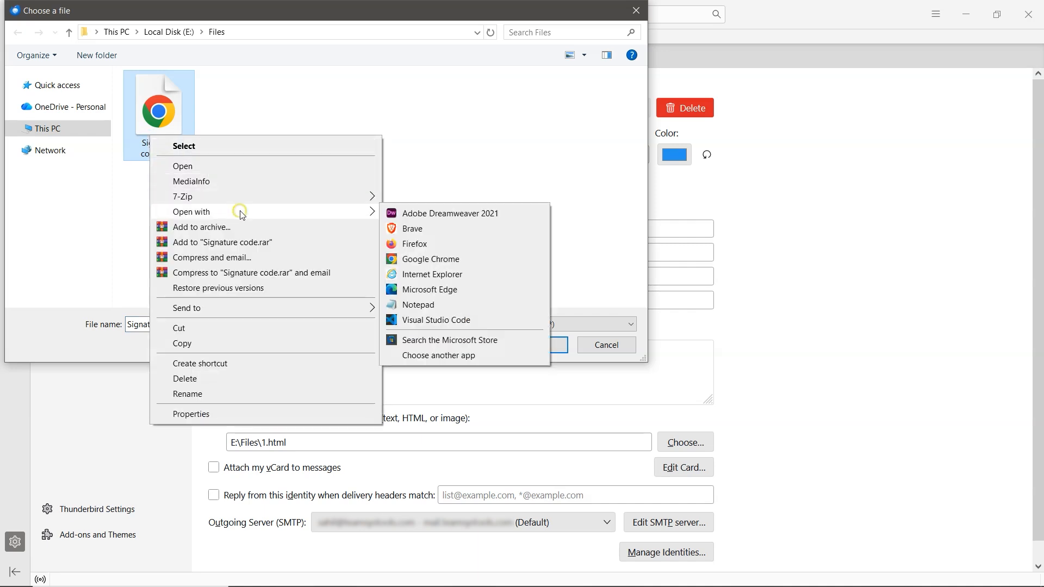
left_click(429, 258)
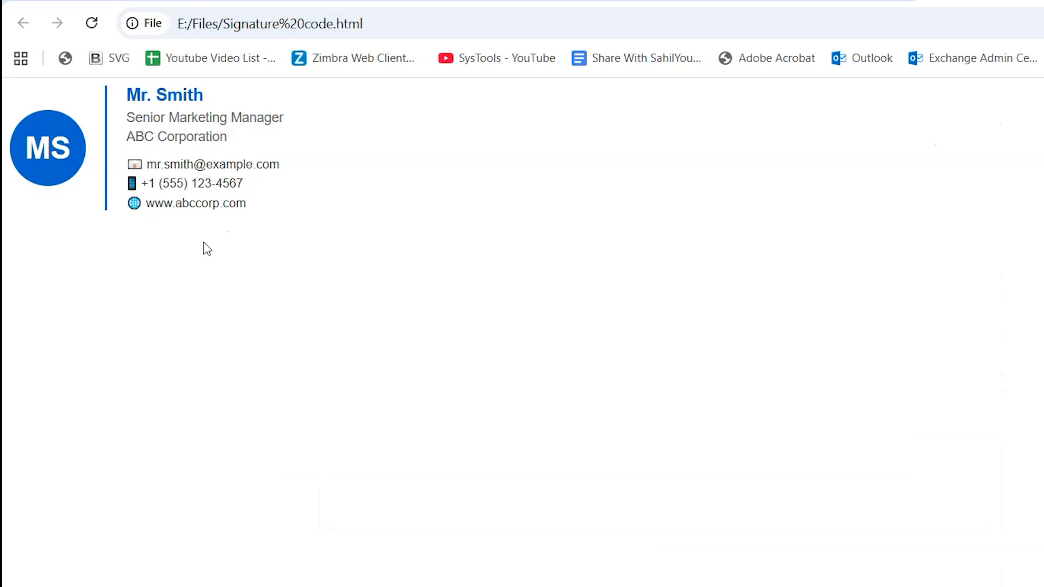
Close the Chrome preview of the Mr. Smith signature card.
left_click(684, 443)
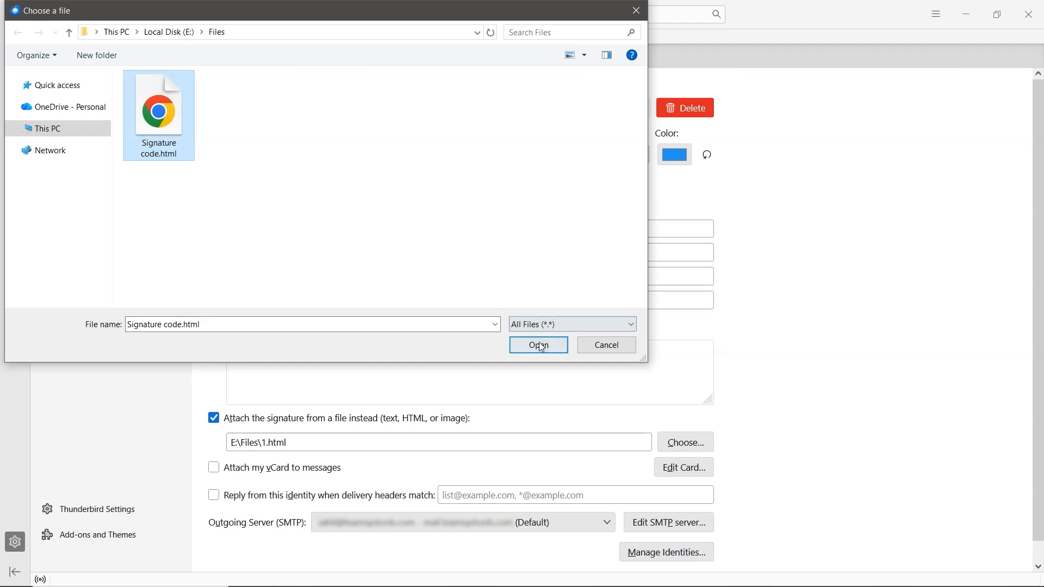
Confirm E:\Files\Signature code.html as the signature file and close Account Settings.
left_click(537, 344)
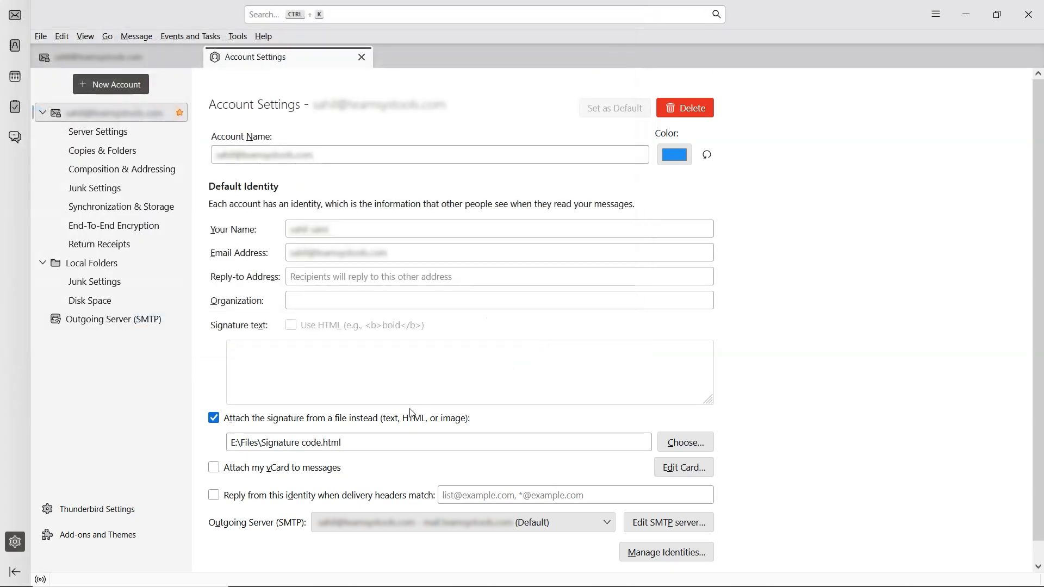
left_click(437, 441)
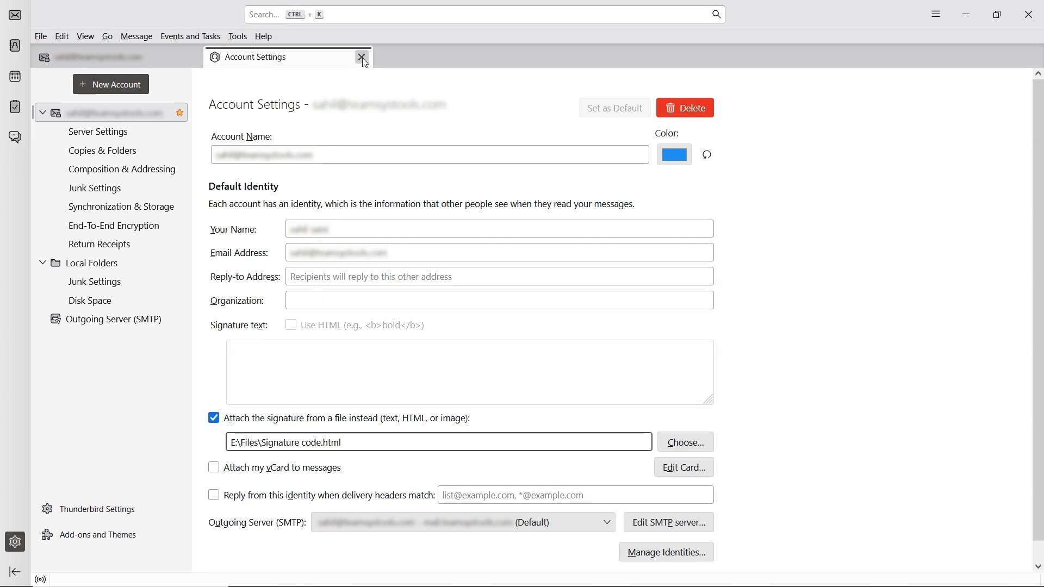
left_click(362, 58)
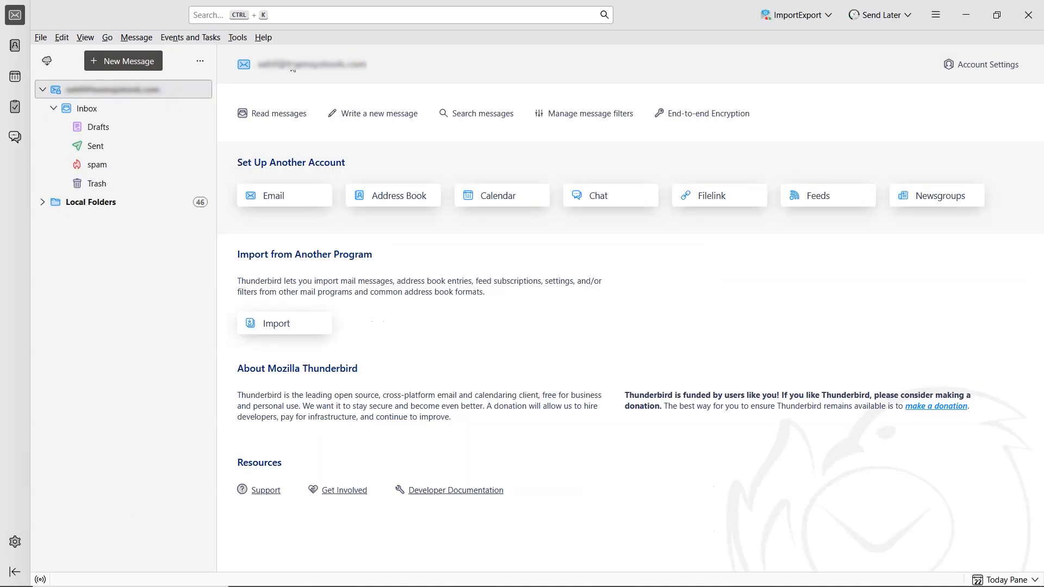
Start a new message and inspect the auto-inserted Mr. Smith signature card.
left_click(123, 61)
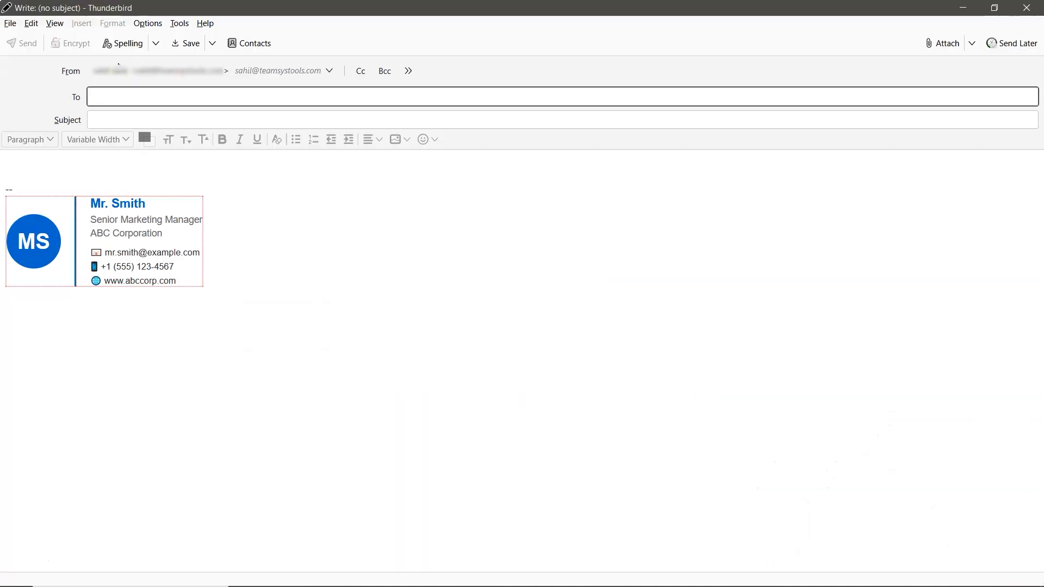
left_click(34, 241)
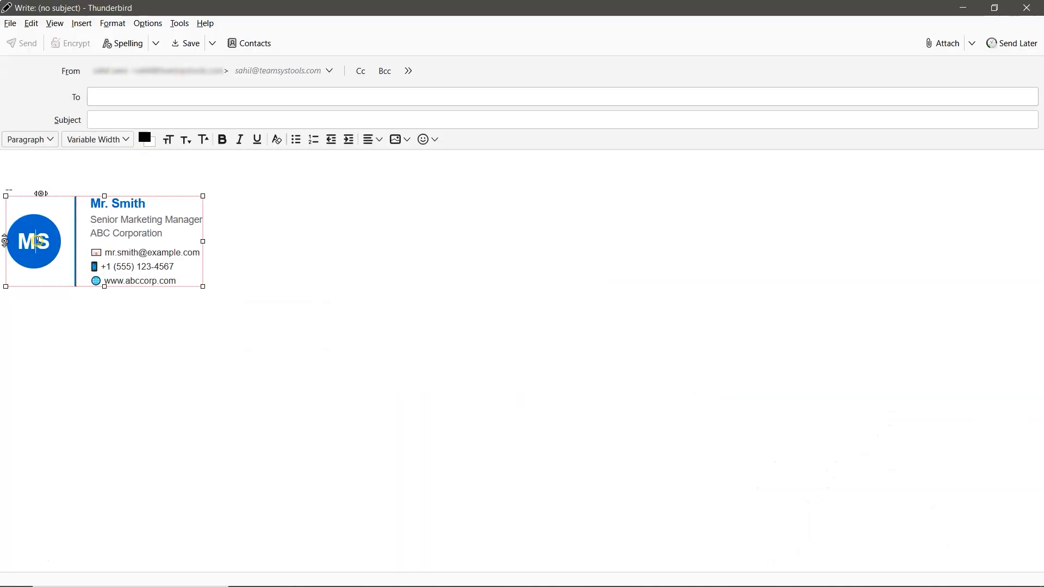